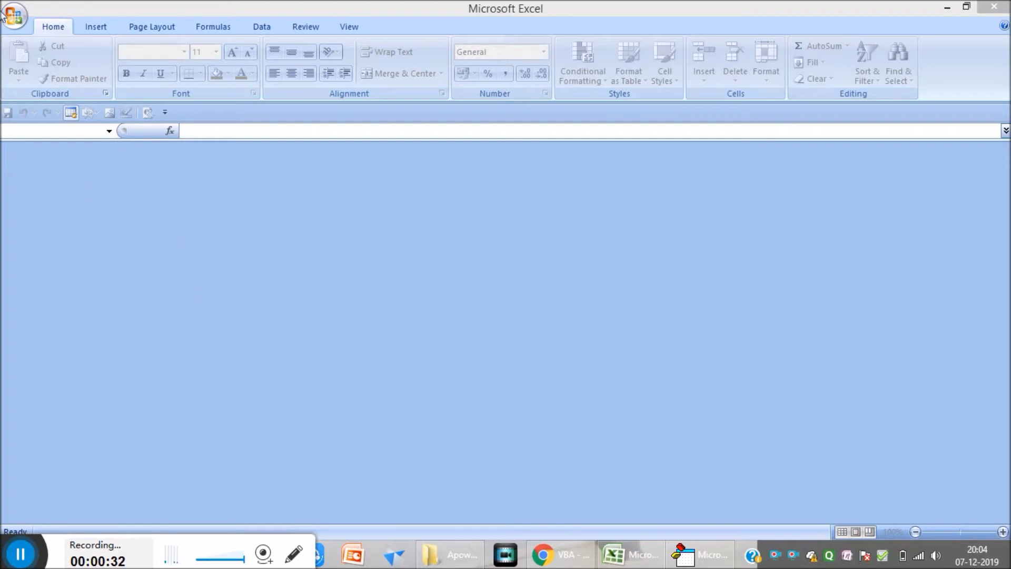
Step: Create a new blank workbook (Book8)
left_click(14, 16)
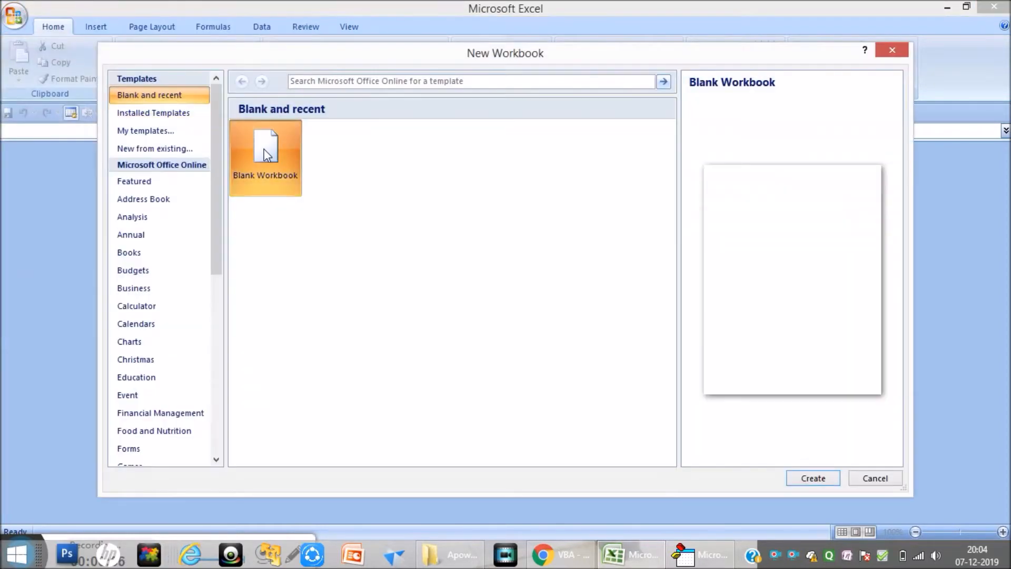
left_click(812, 478)
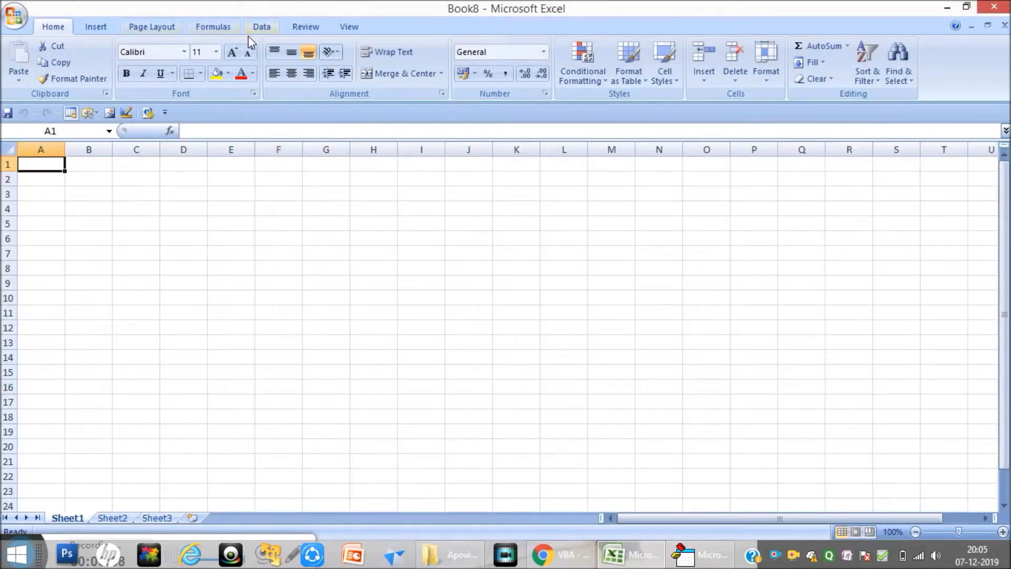
Step: Embed a VideoCap Control from More Controls, drawn as a large black box from D3 to I19
left_click(90, 113)
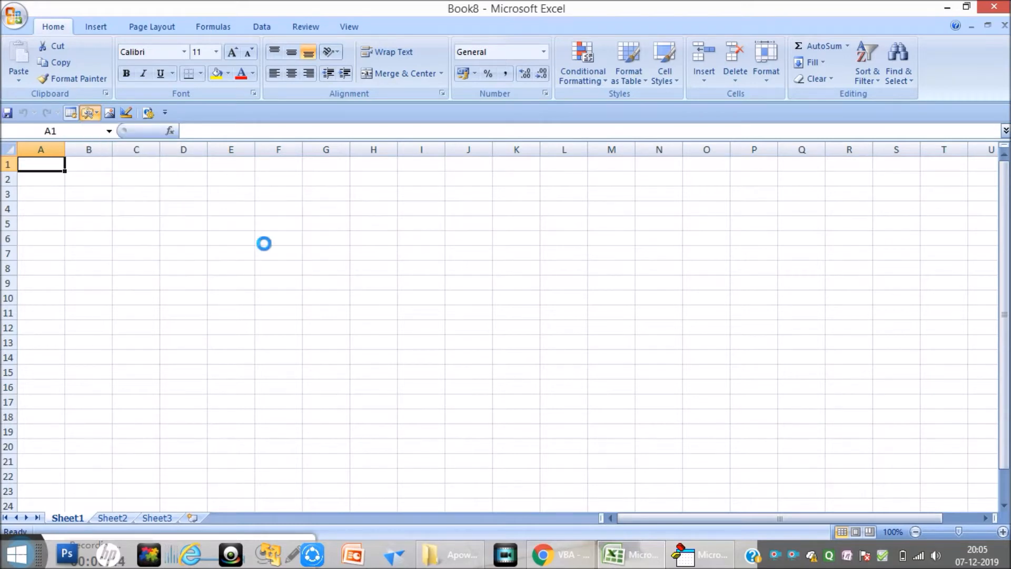
mouse_move(314, 265)
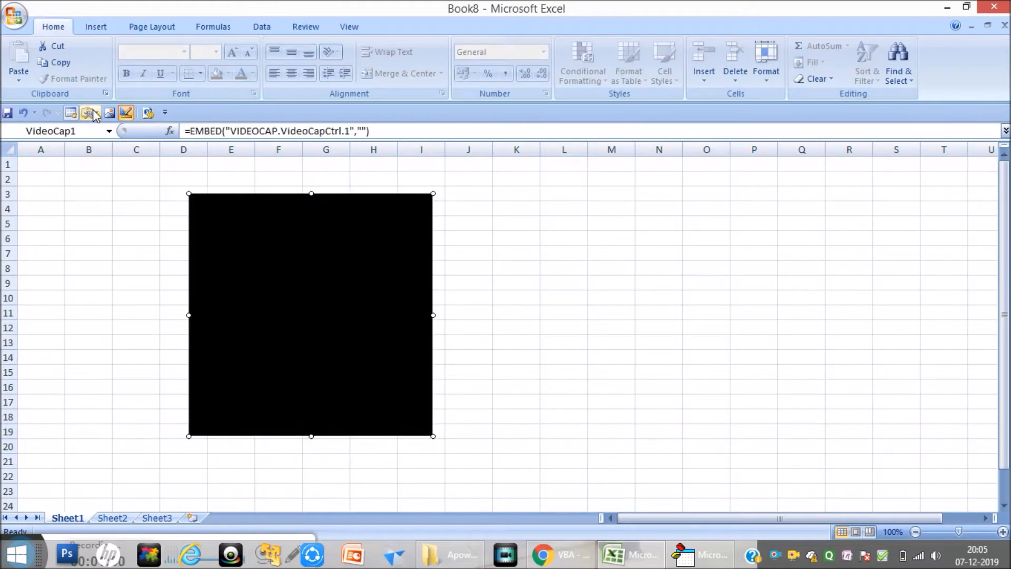
left_click(89, 113)
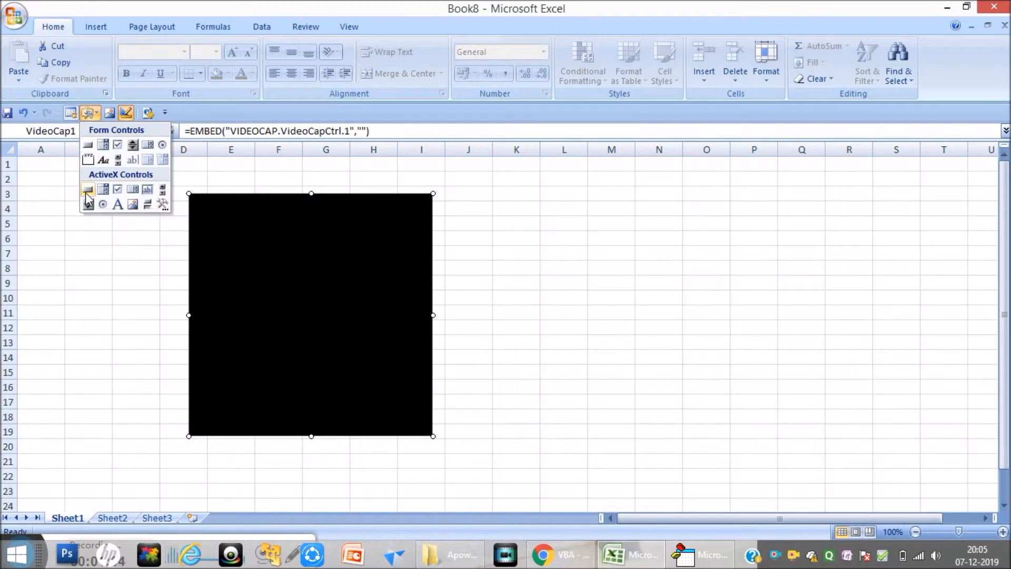
Step: Insert an ActiveX command button beside the video box and caption it 'Start'
left_click(88, 188)
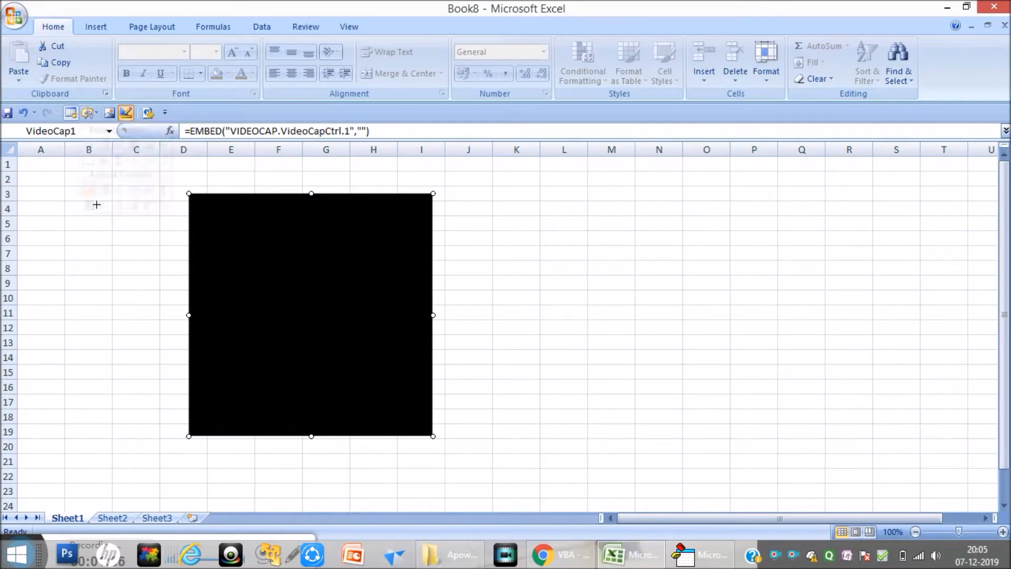
mouse_move(667, 286)
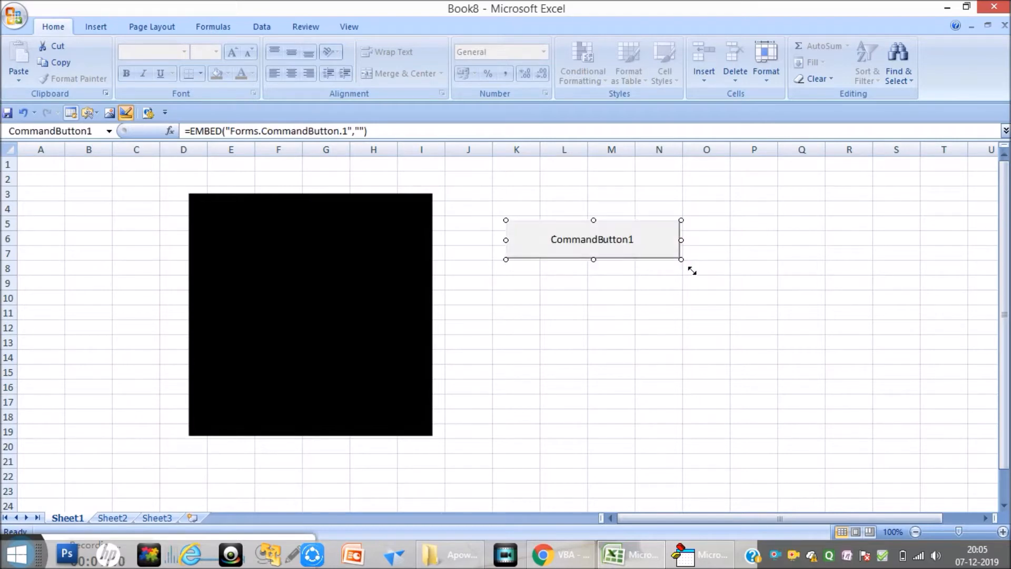
right_click(644, 252)
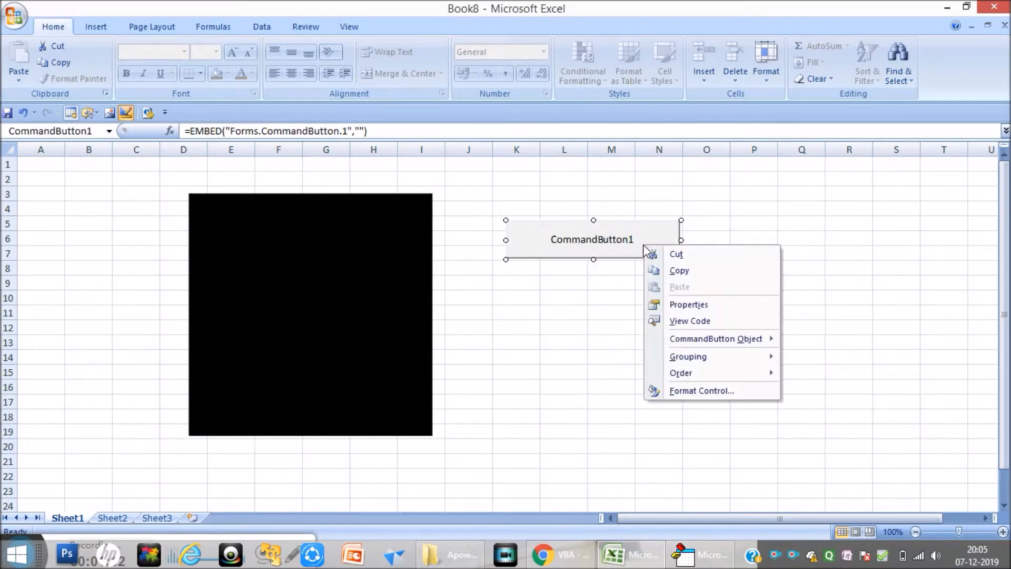
left_click(688, 303)
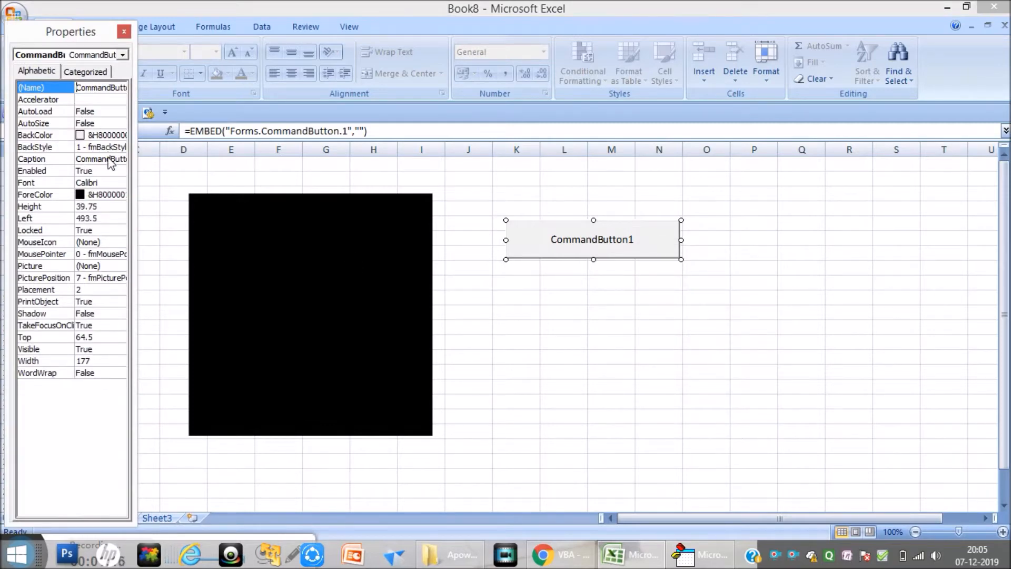
left_click(32, 159)
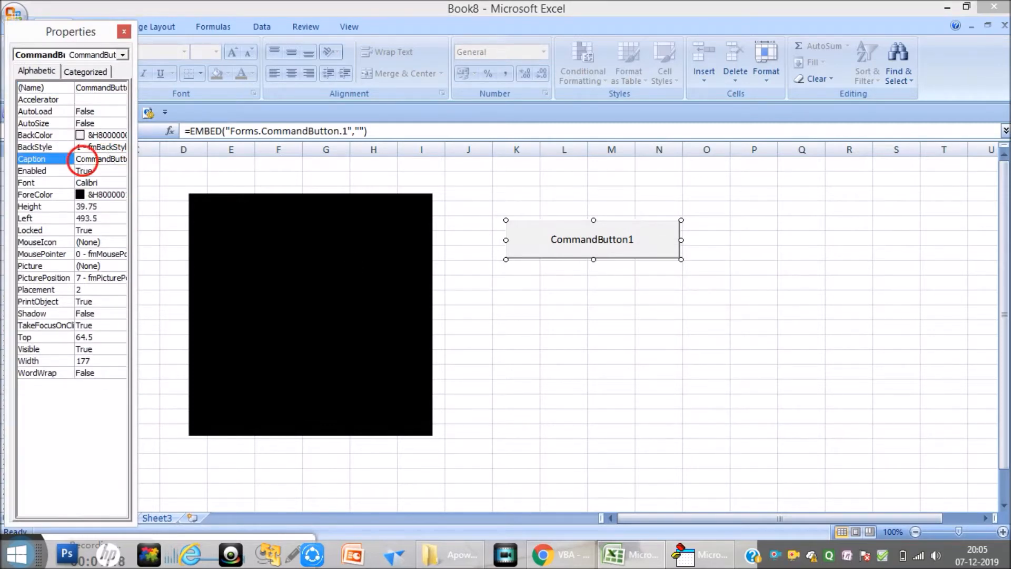
left_click(100, 159)
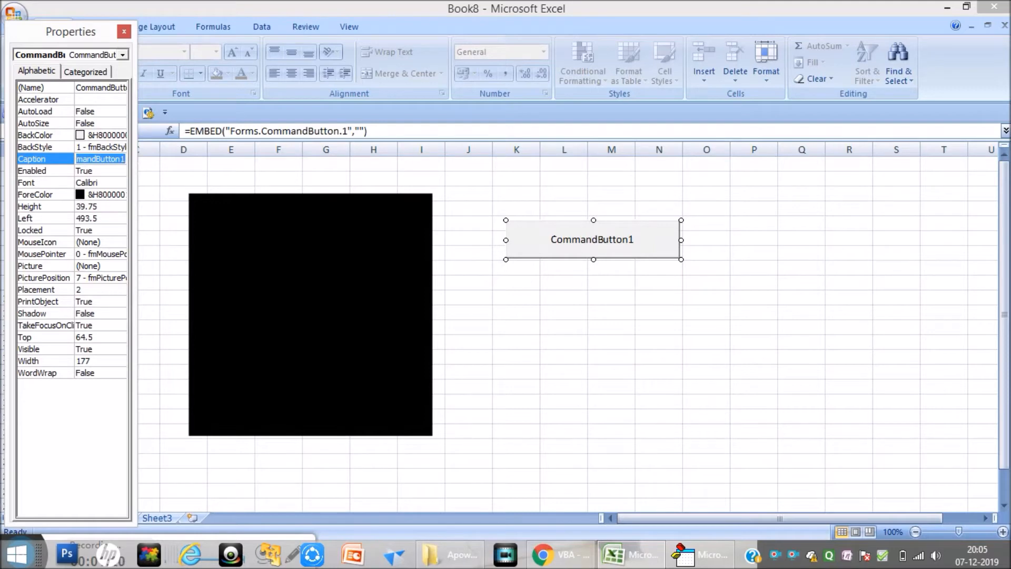
type("Start")
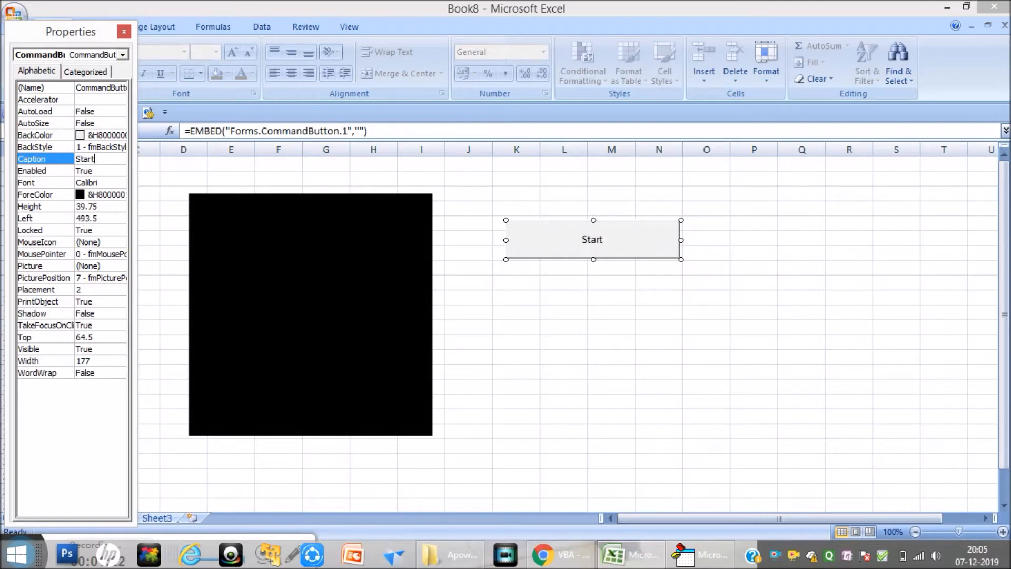
mouse_move(162, 239)
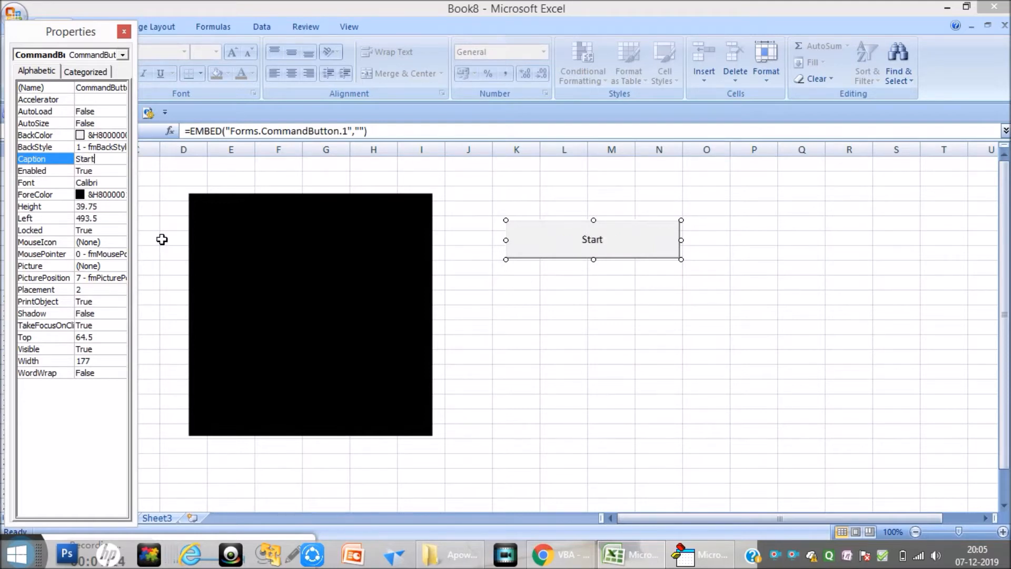
left_click(124, 31)
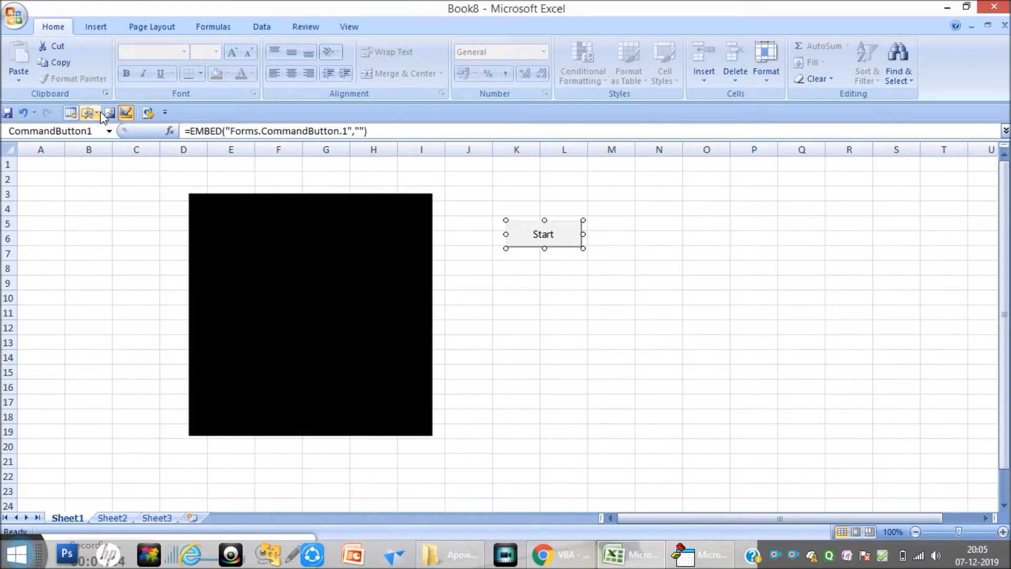
Step: Insert a second ActiveX command button below Start and caption it 'Stop'
left_click(91, 112)
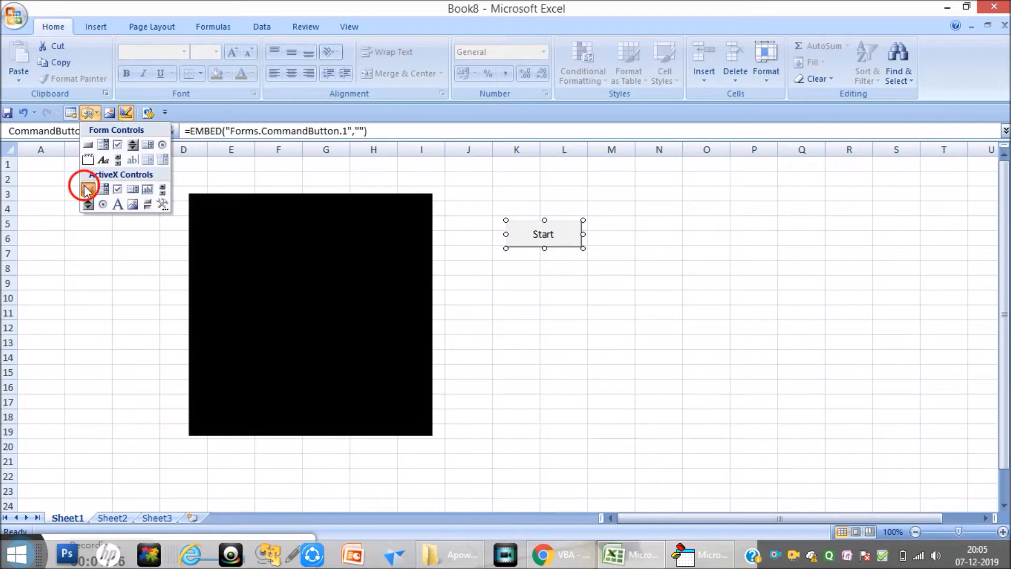
left_click(85, 188)
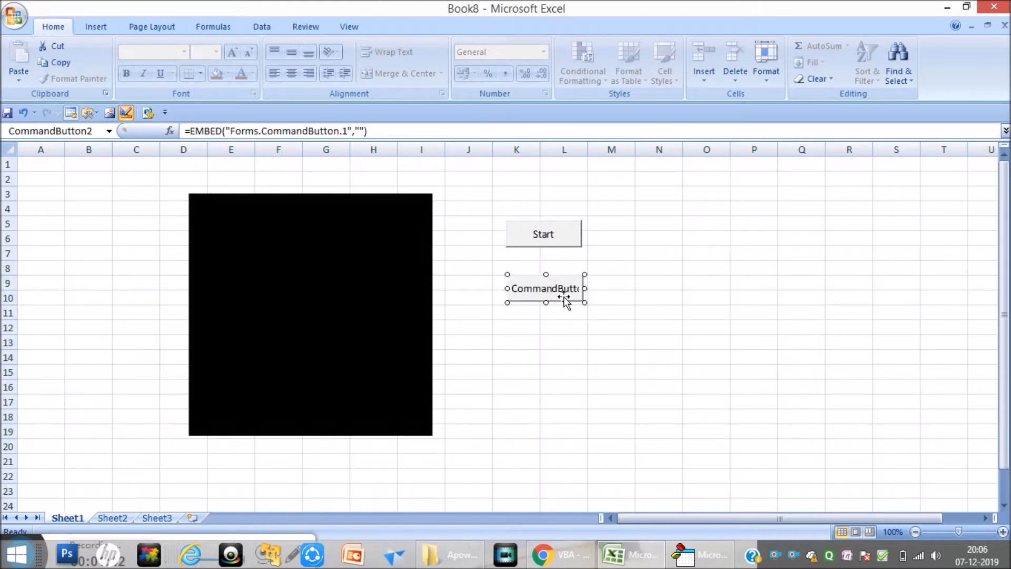
right_click(544, 288)
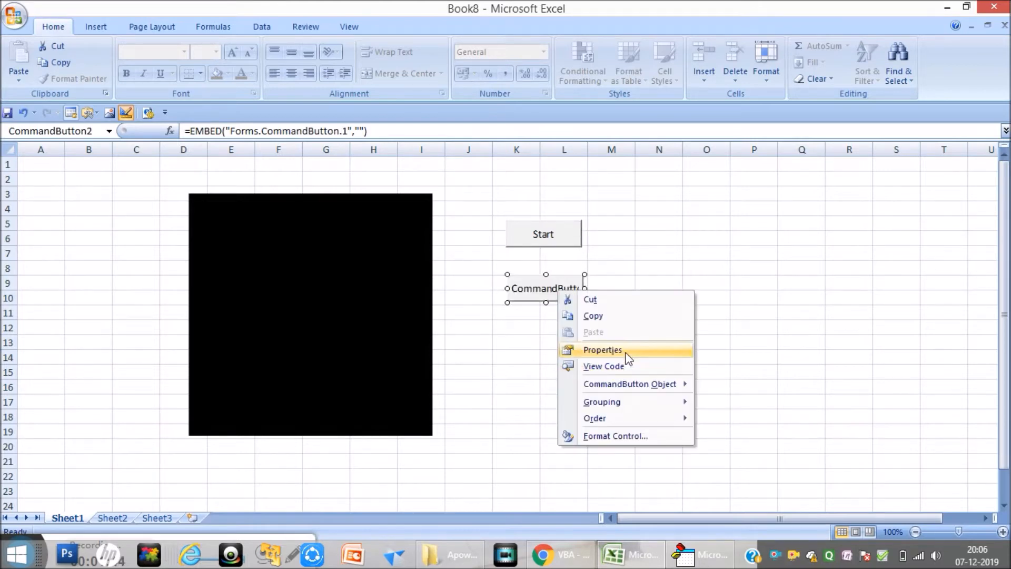
left_click(602, 350)
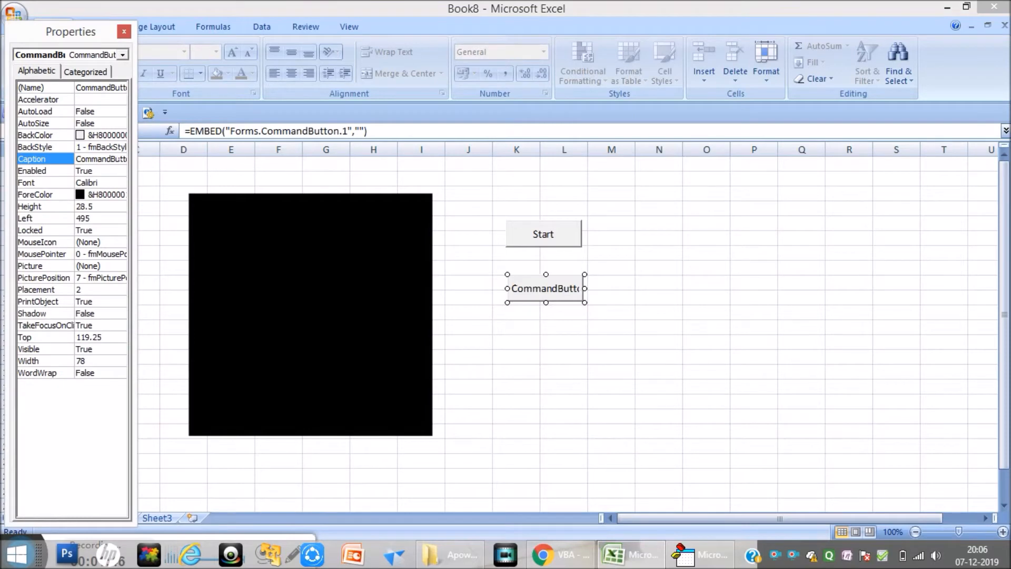
type("S")
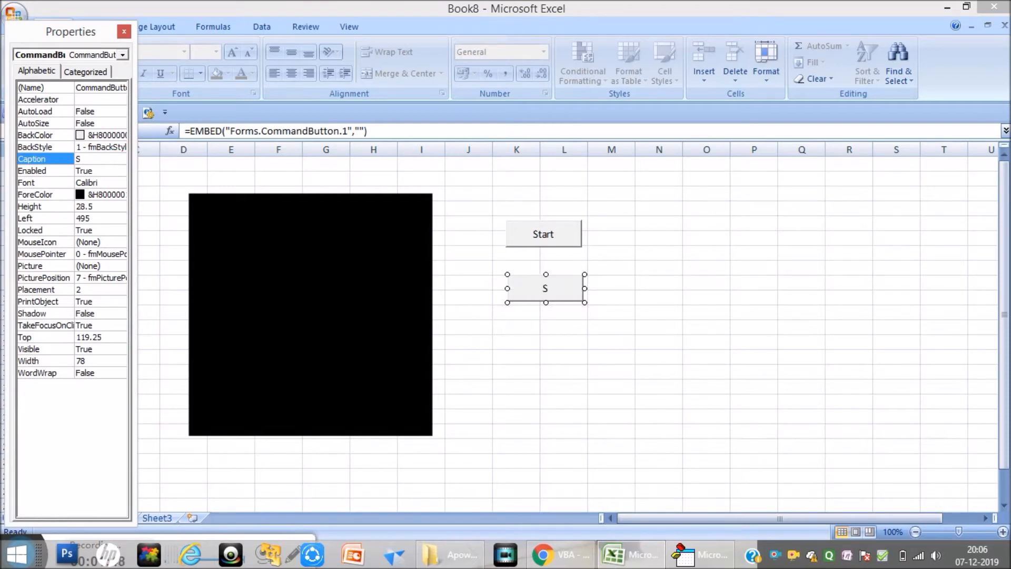
type("Stop")
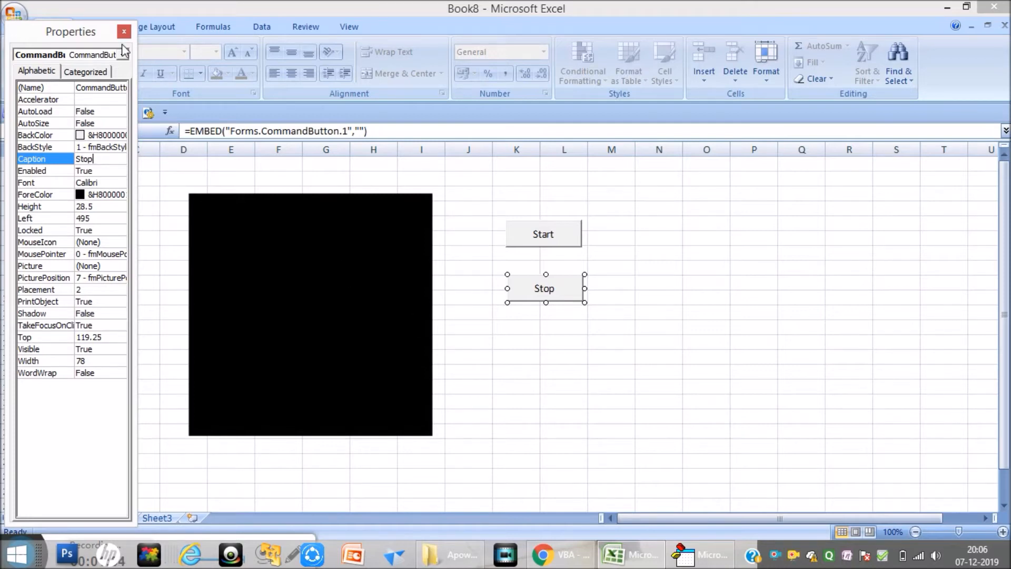
left_click(124, 31)
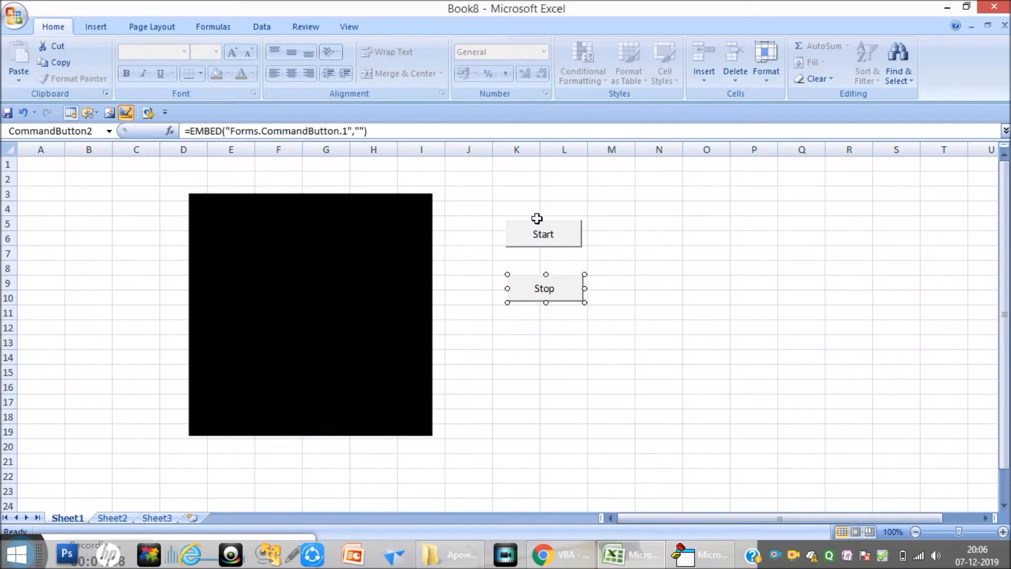
mouse_move(522, 182)
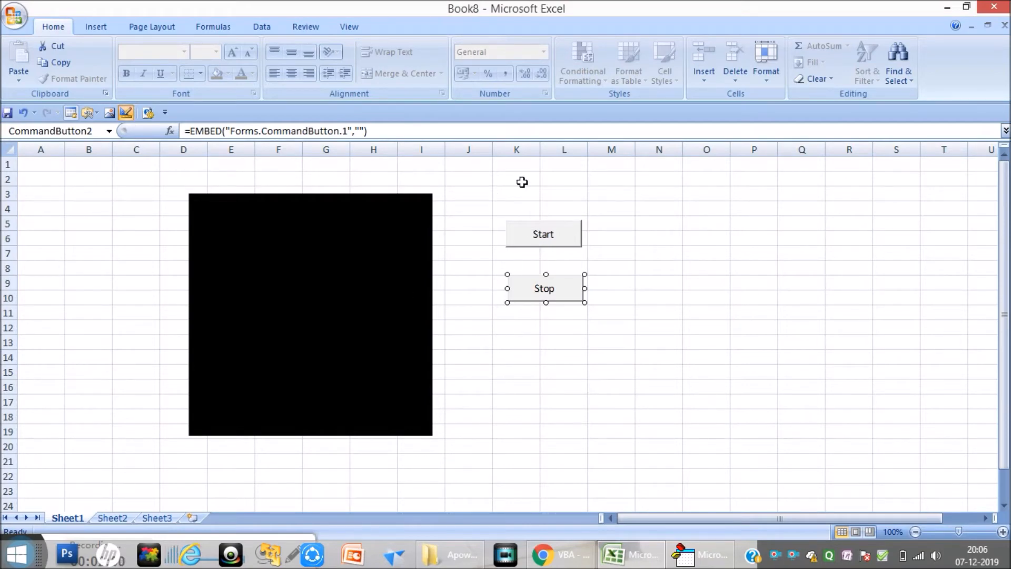
mouse_move(561, 237)
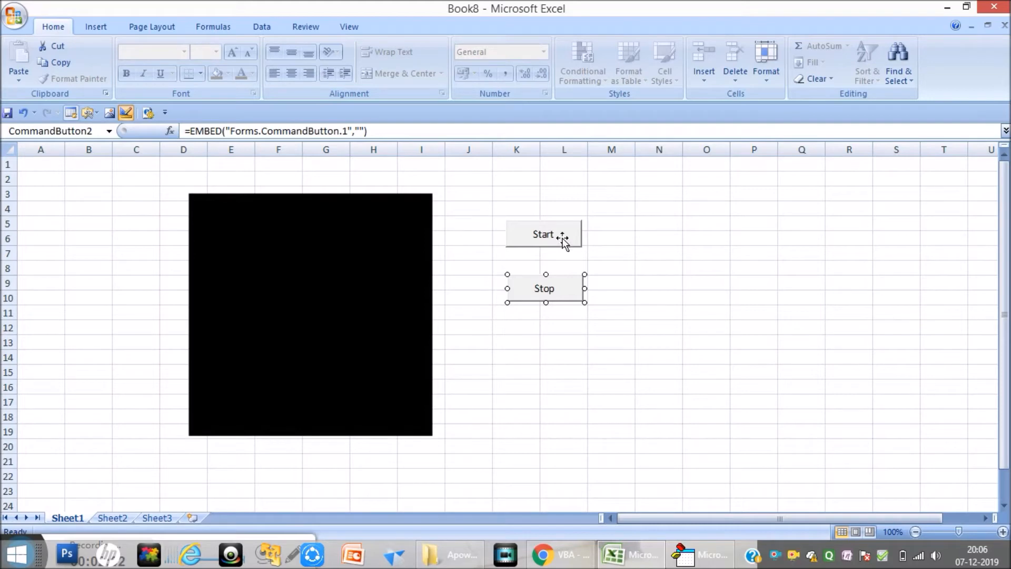
Step: Write VideoCap1.Start in CommandButton1_Click and add a CommandButton2_Click procedure
double_click(543, 234)
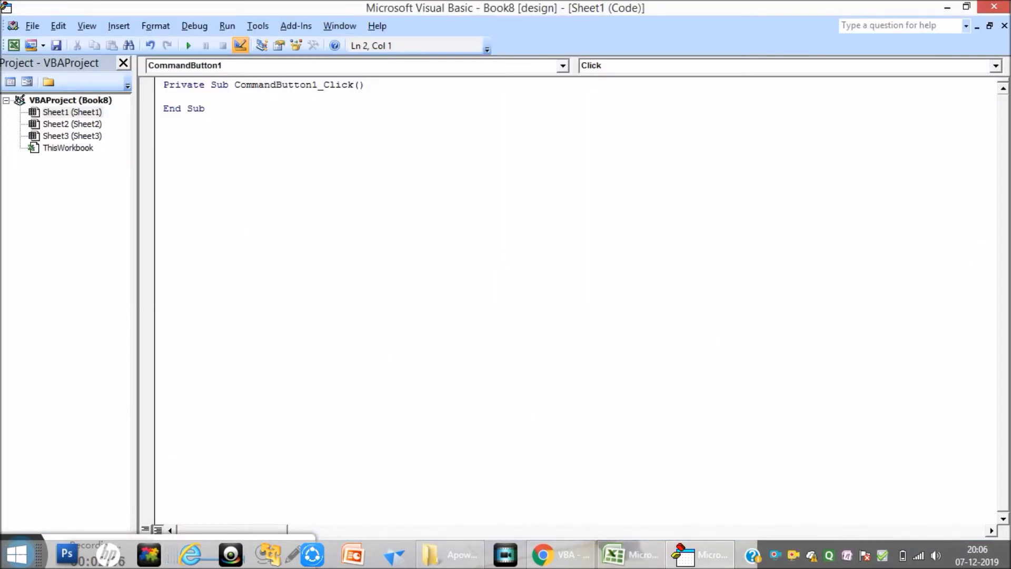
type("V")
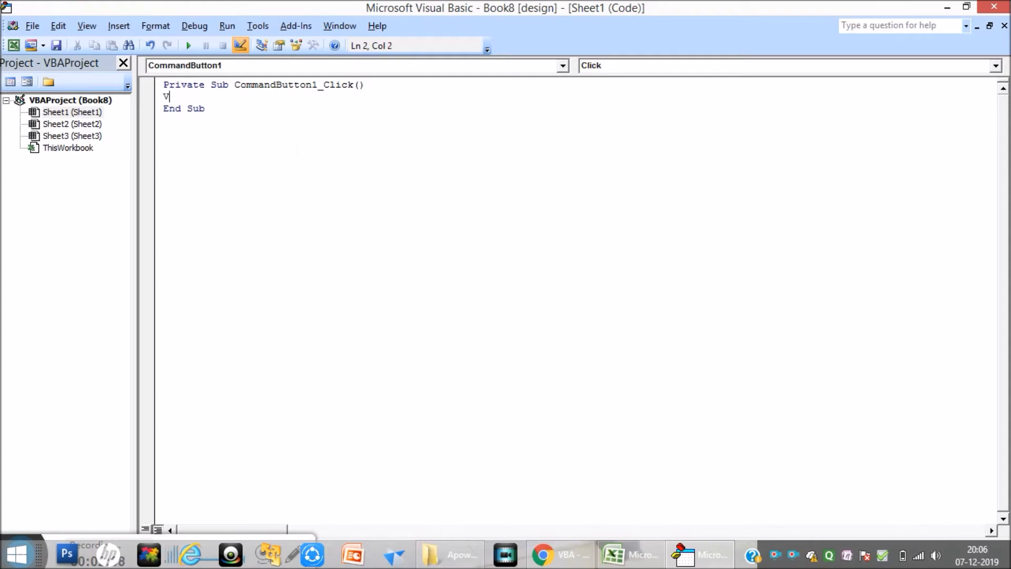
type("ideo")
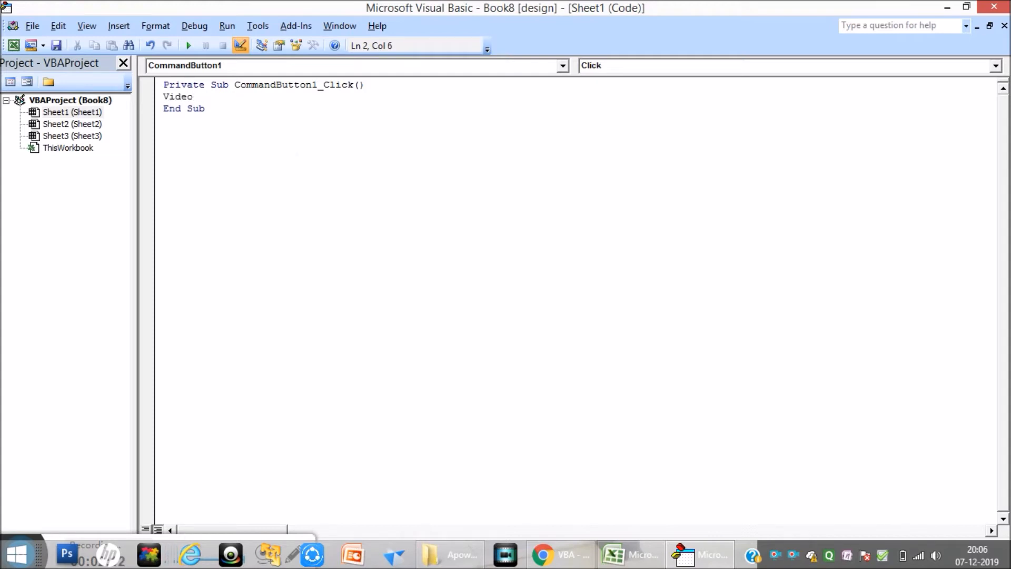
type("Cap")
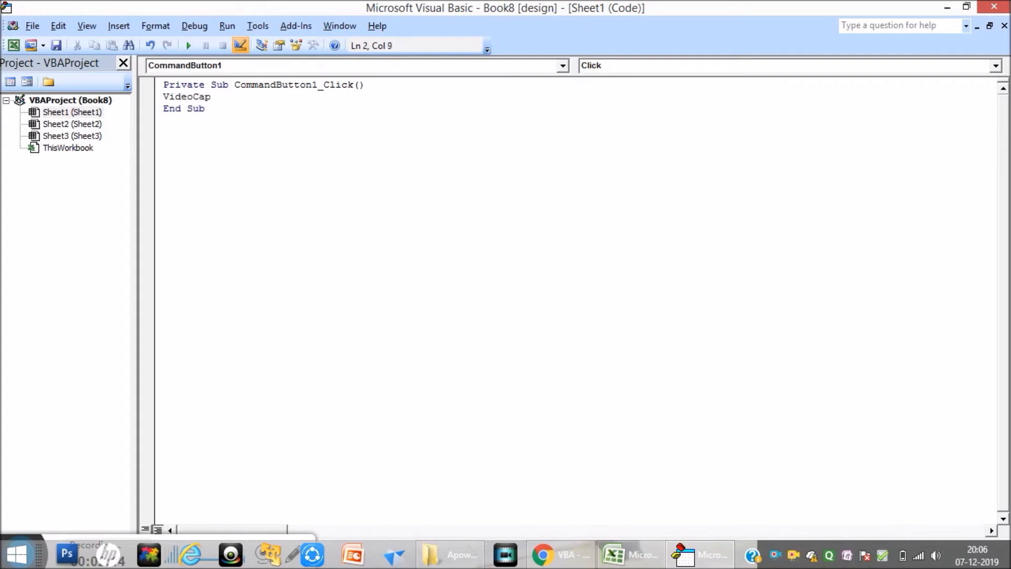
type(".st")
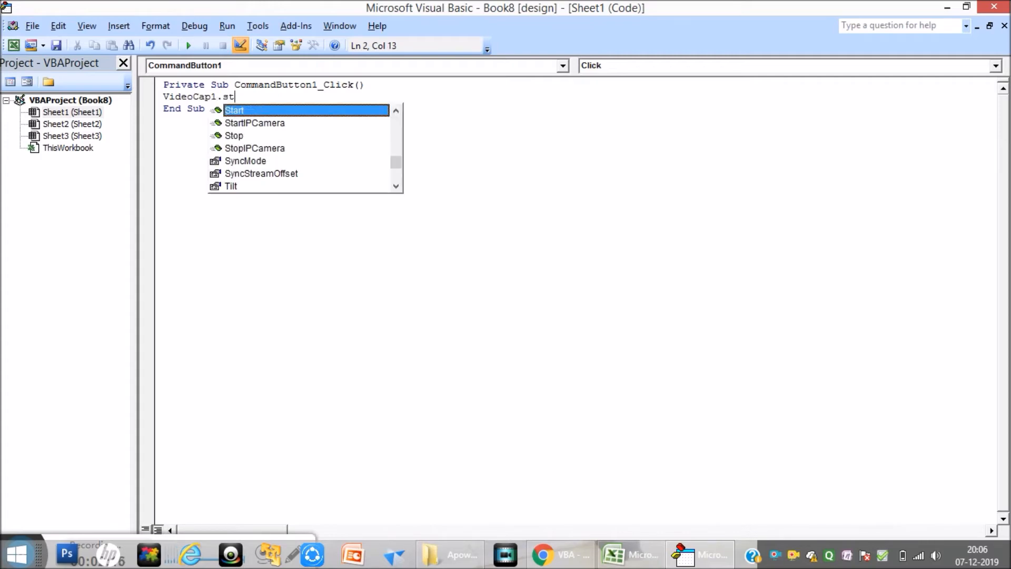
type("ar")
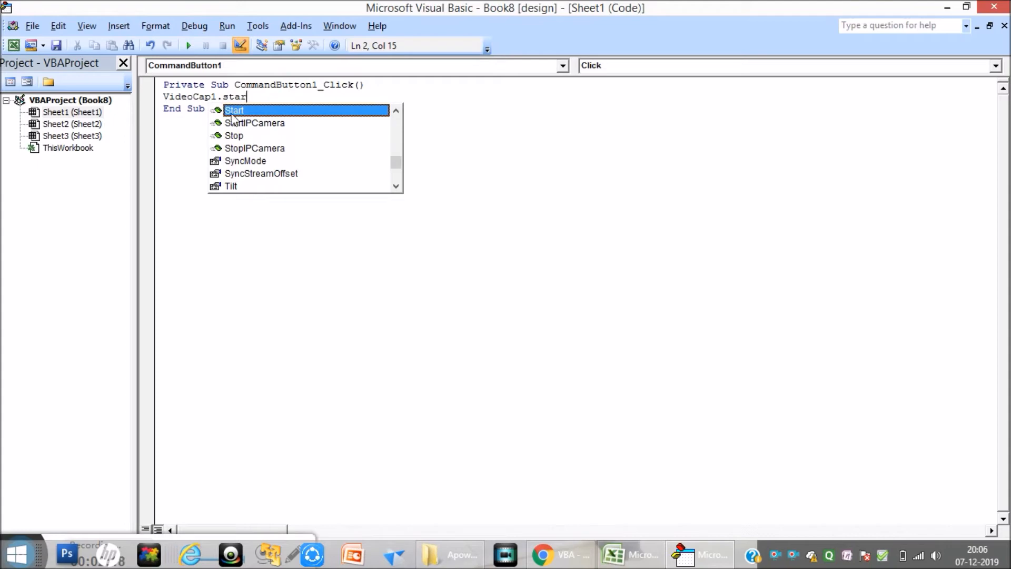
key("Tab")
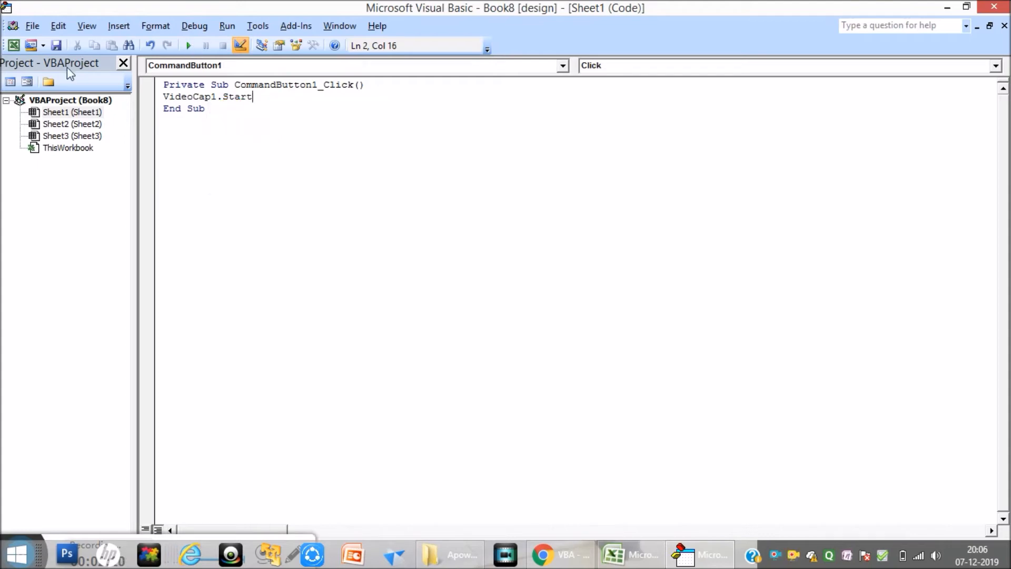
left_click(611, 554)
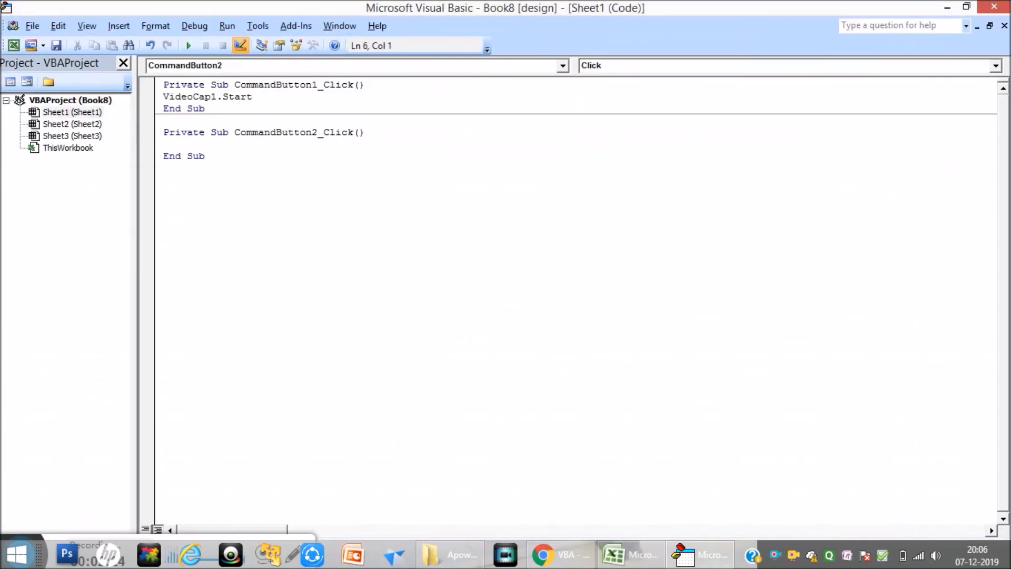
Step: Write VideoCap1.stop inside CommandButton2_Click
type("V")
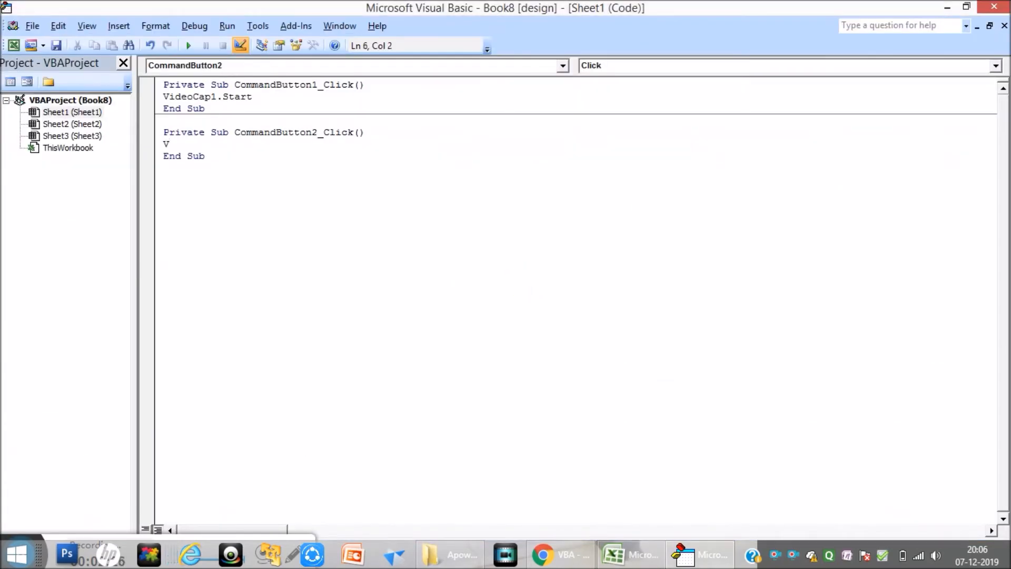
type("ideo")
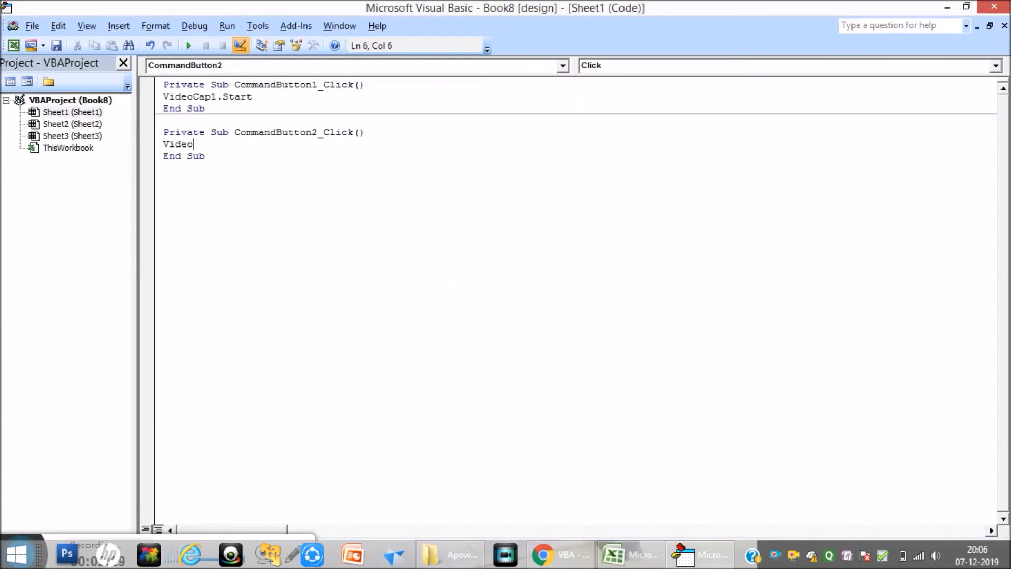
type("Ca")
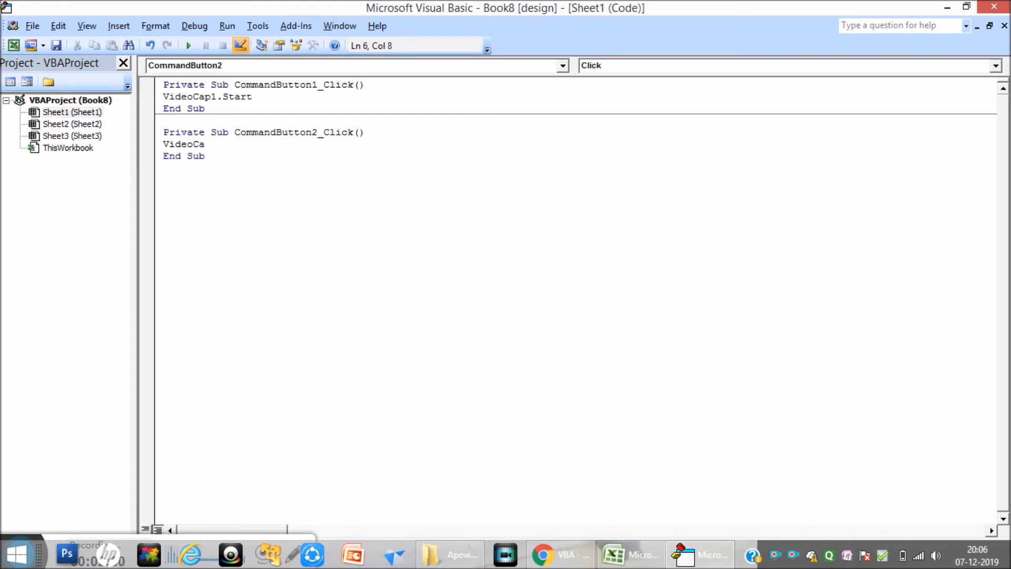
type(".")
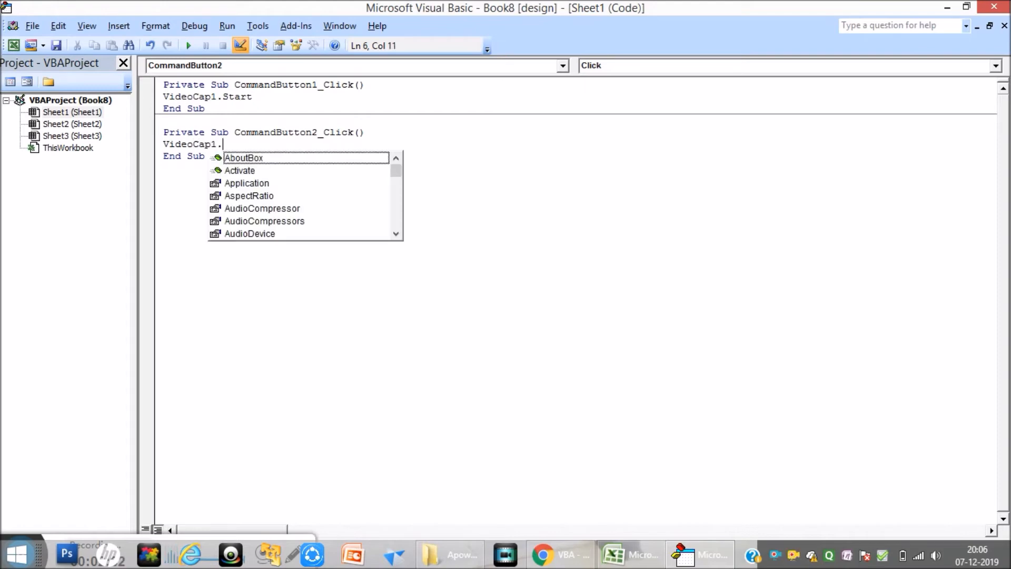
type("st")
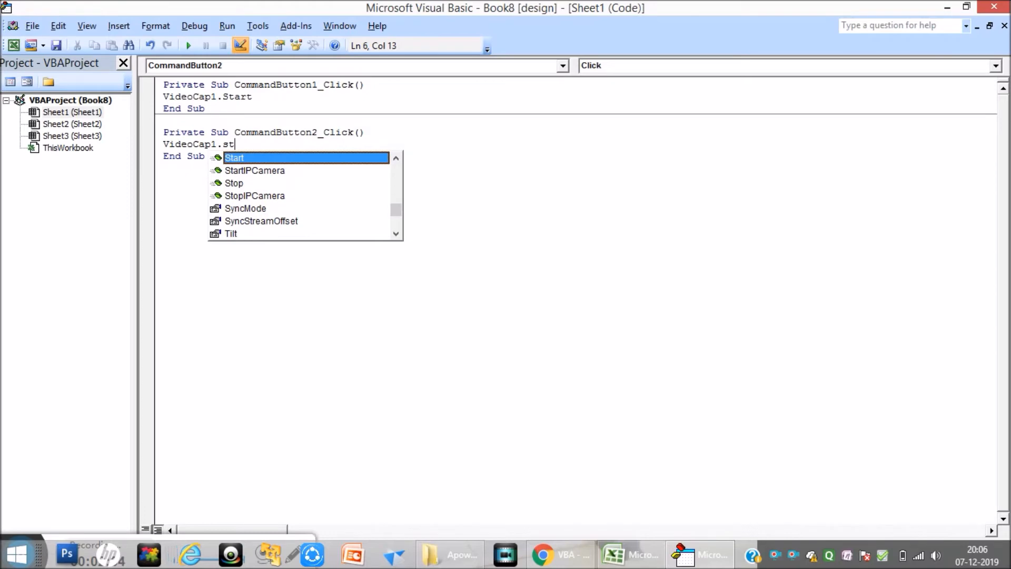
type("op")
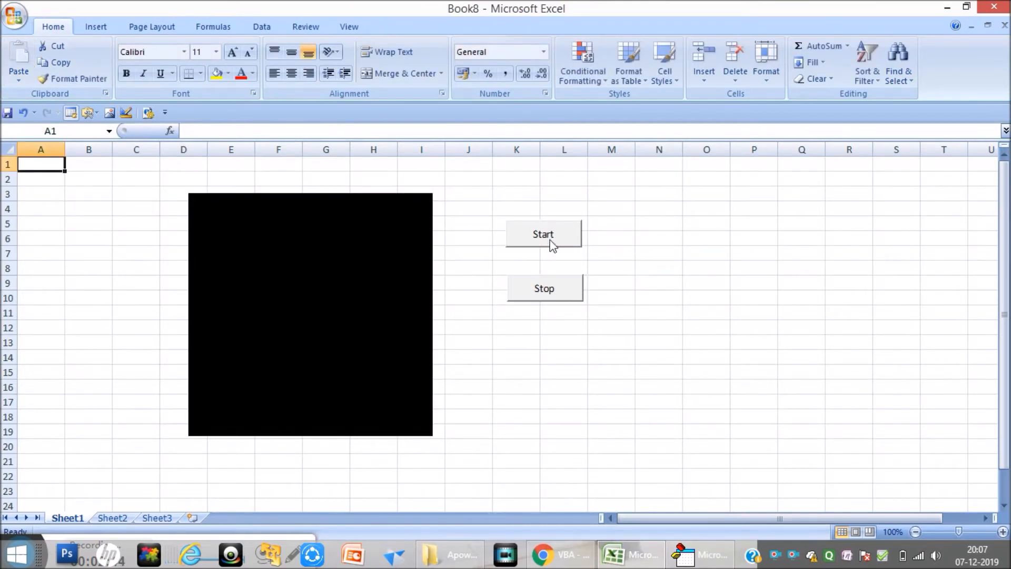
Step: Alternate the Start and Stop buttons to switch the live webcam feed on and off repeatedly
left_click(543, 234)
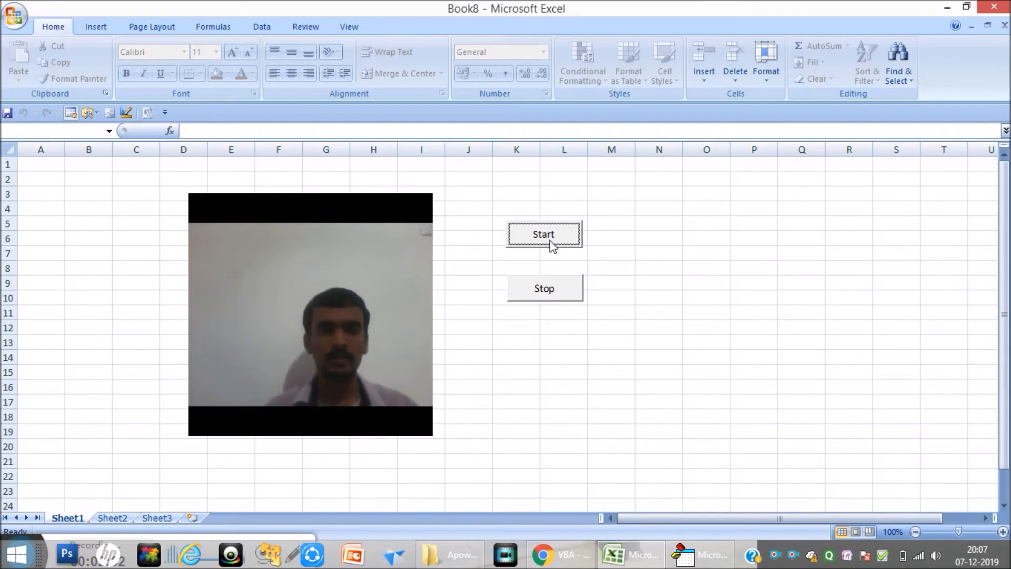
left_click(543, 288)
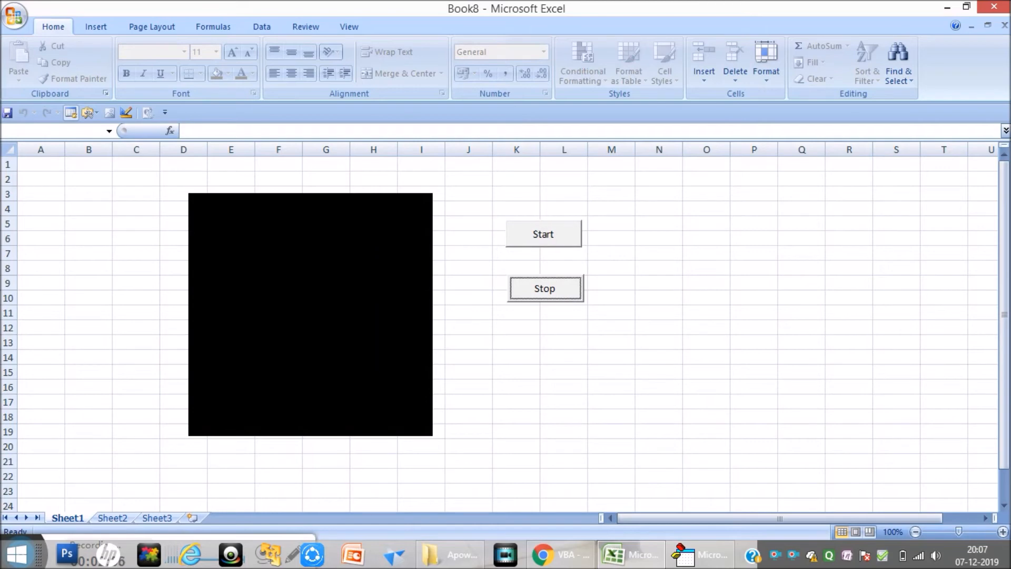
left_click(544, 233)
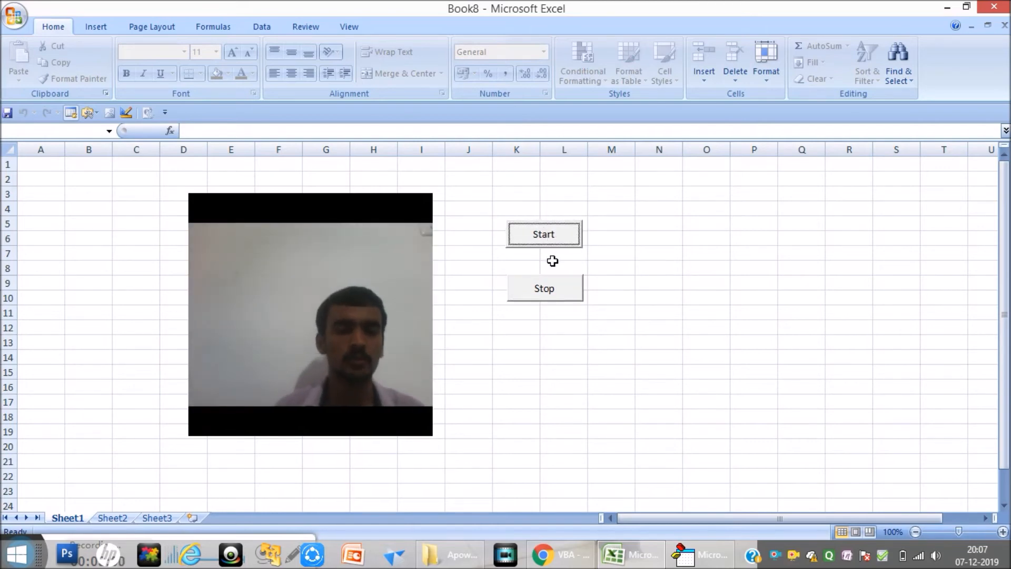
left_click(544, 289)
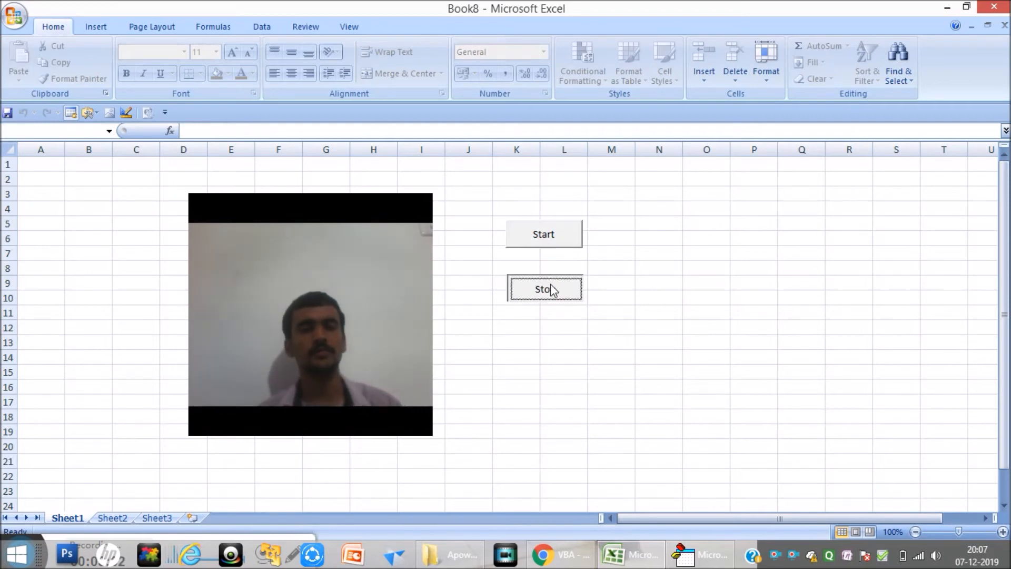
left_click(543, 234)
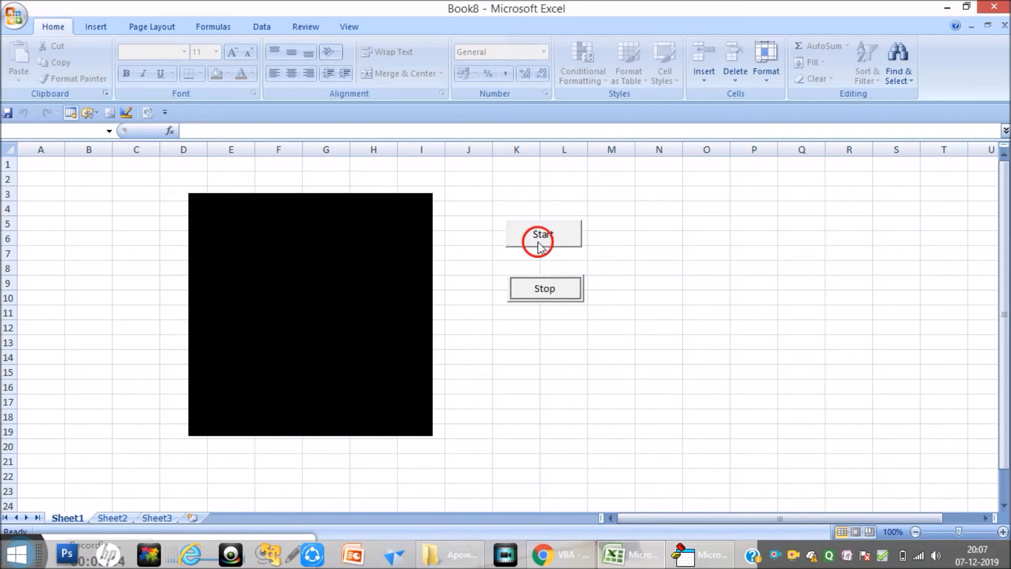
left_click(543, 234)
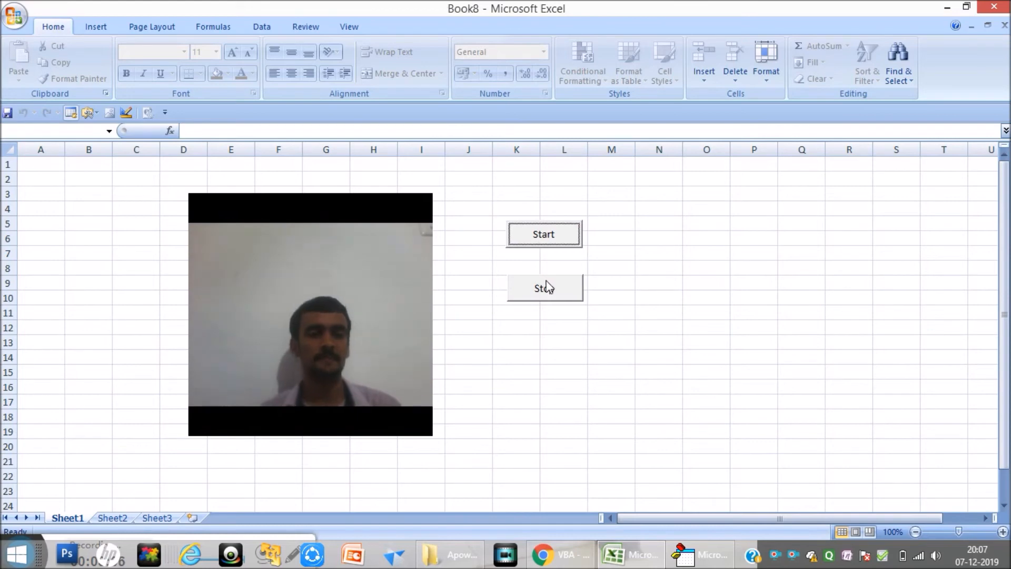
left_click(544, 289)
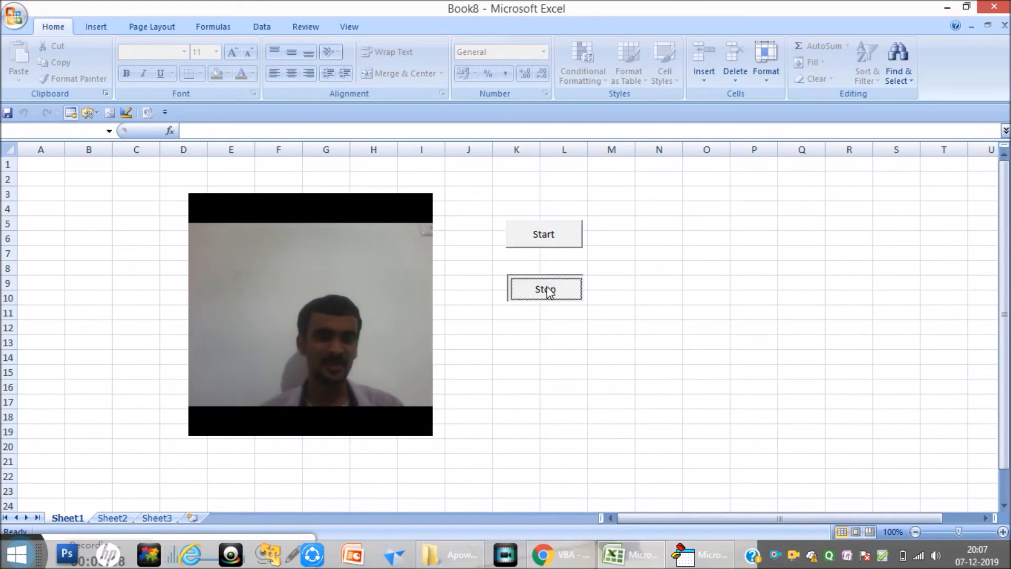
left_click(545, 288)
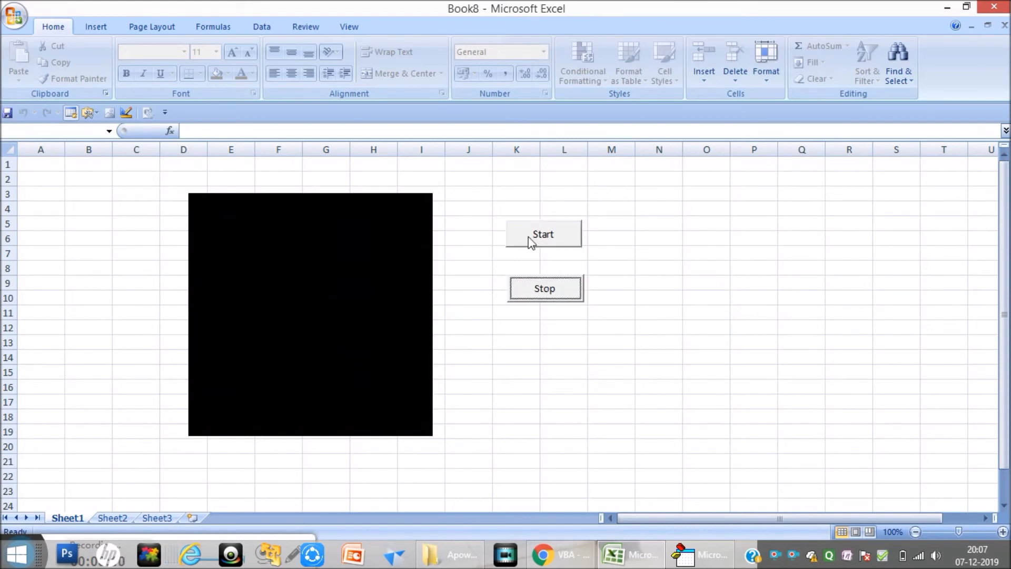
left_click(543, 234)
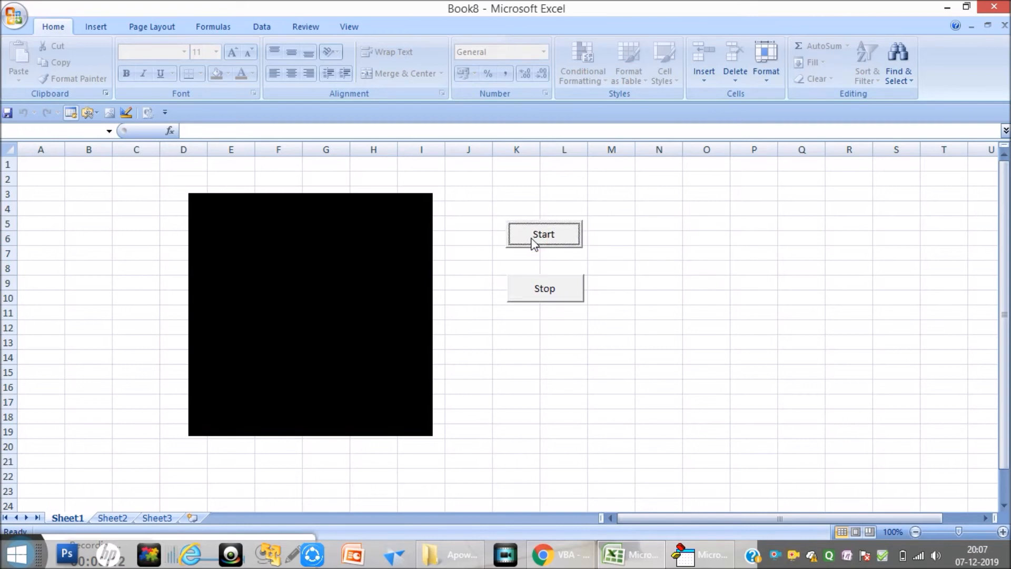
left_click(543, 234)
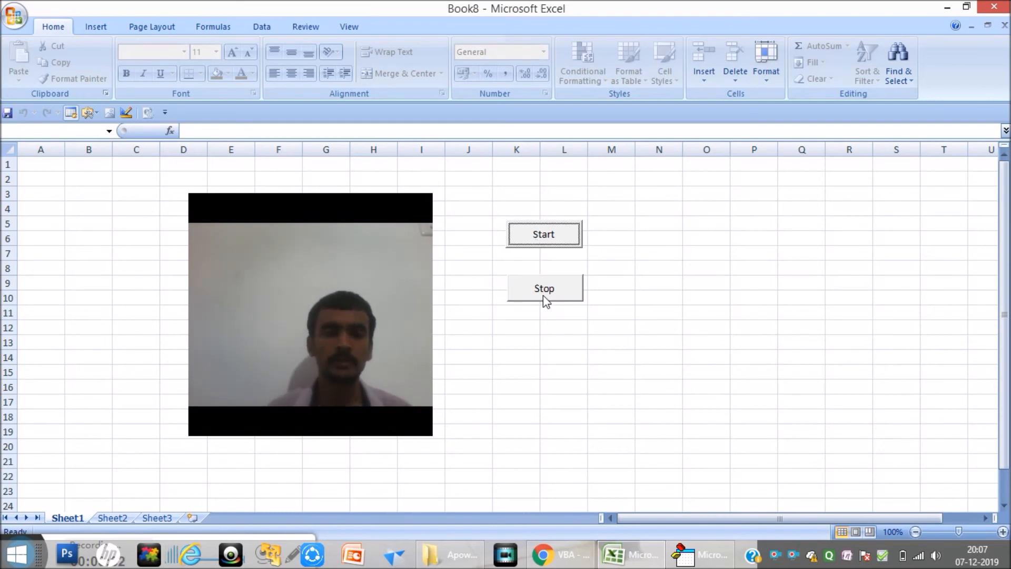
Step: Stop the webcam feed, then start it streaming live again
left_click(543, 289)
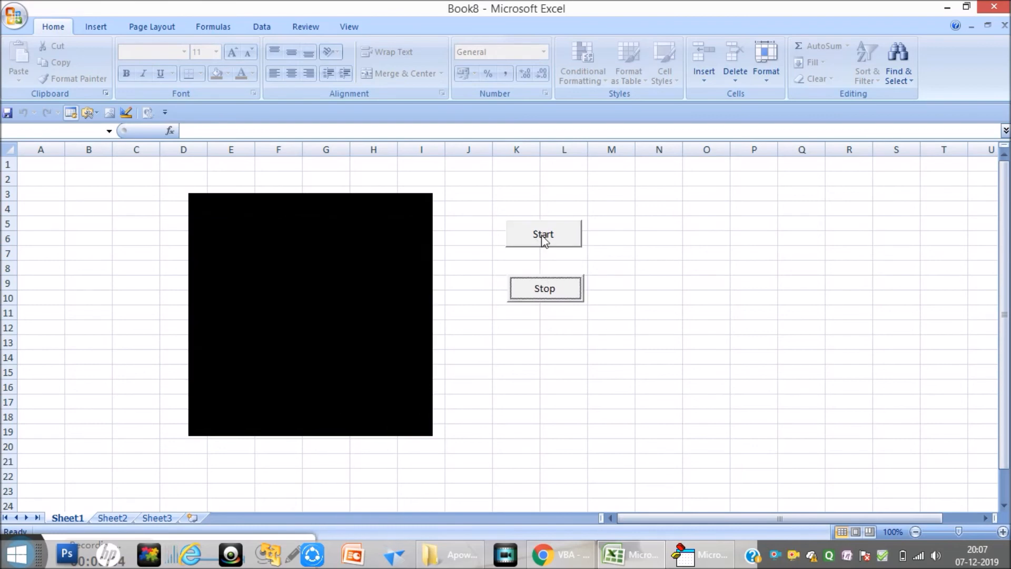
left_click(544, 233)
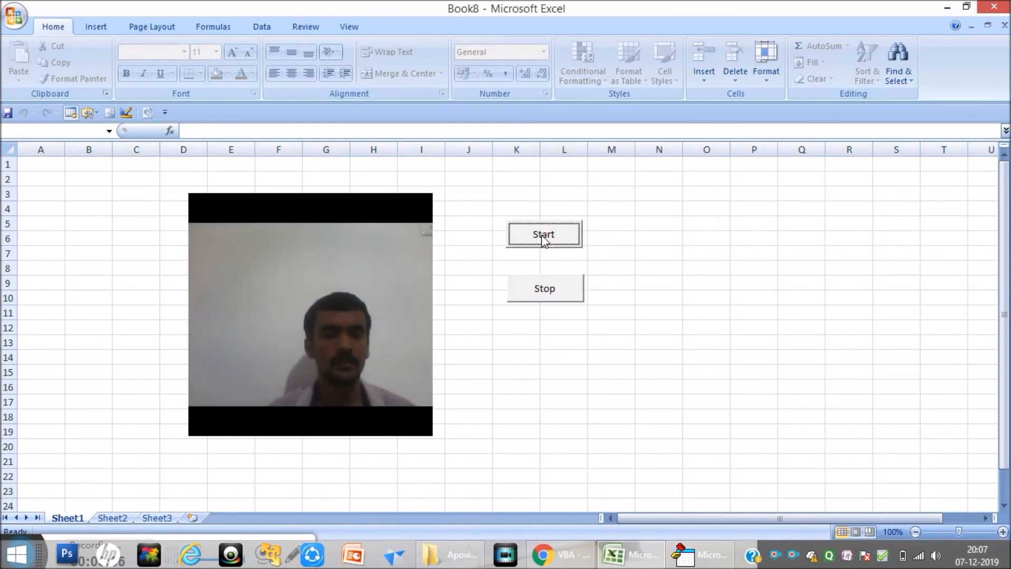